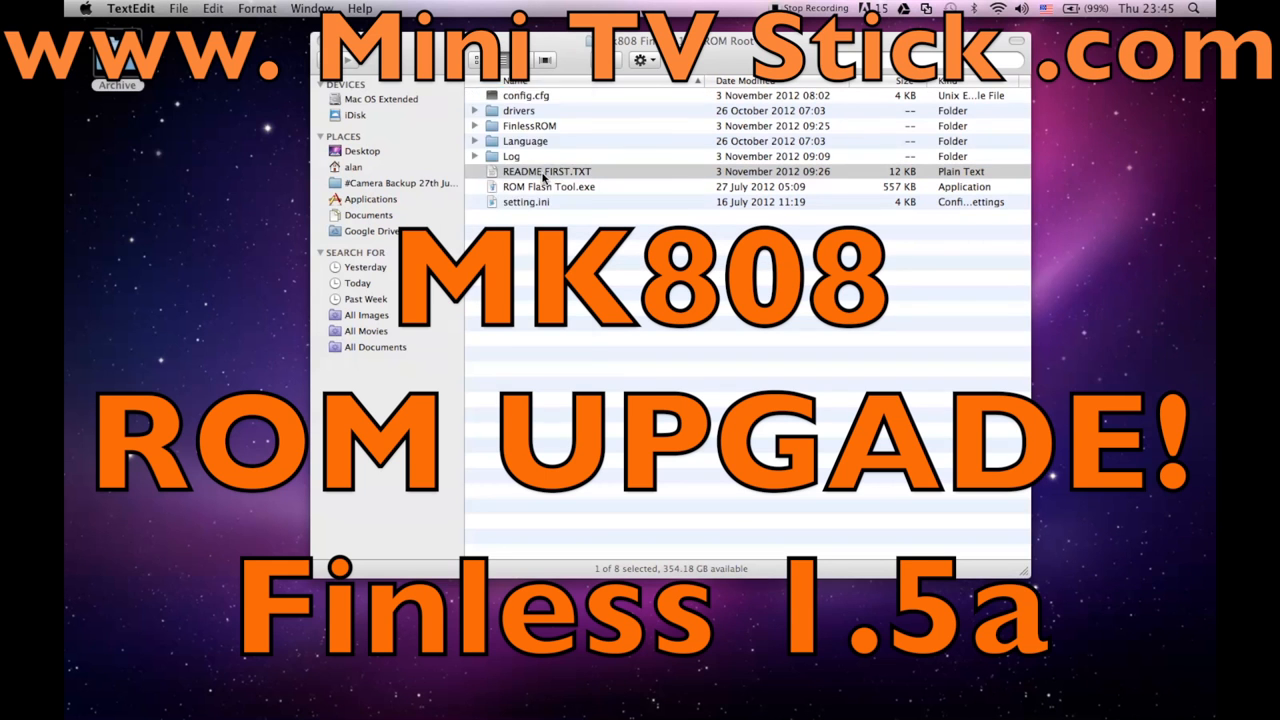
# - View the README FIRST.TXT flash-mode and driver installation instructions in TextEdit
pyautogui.doubleClick(546, 172)
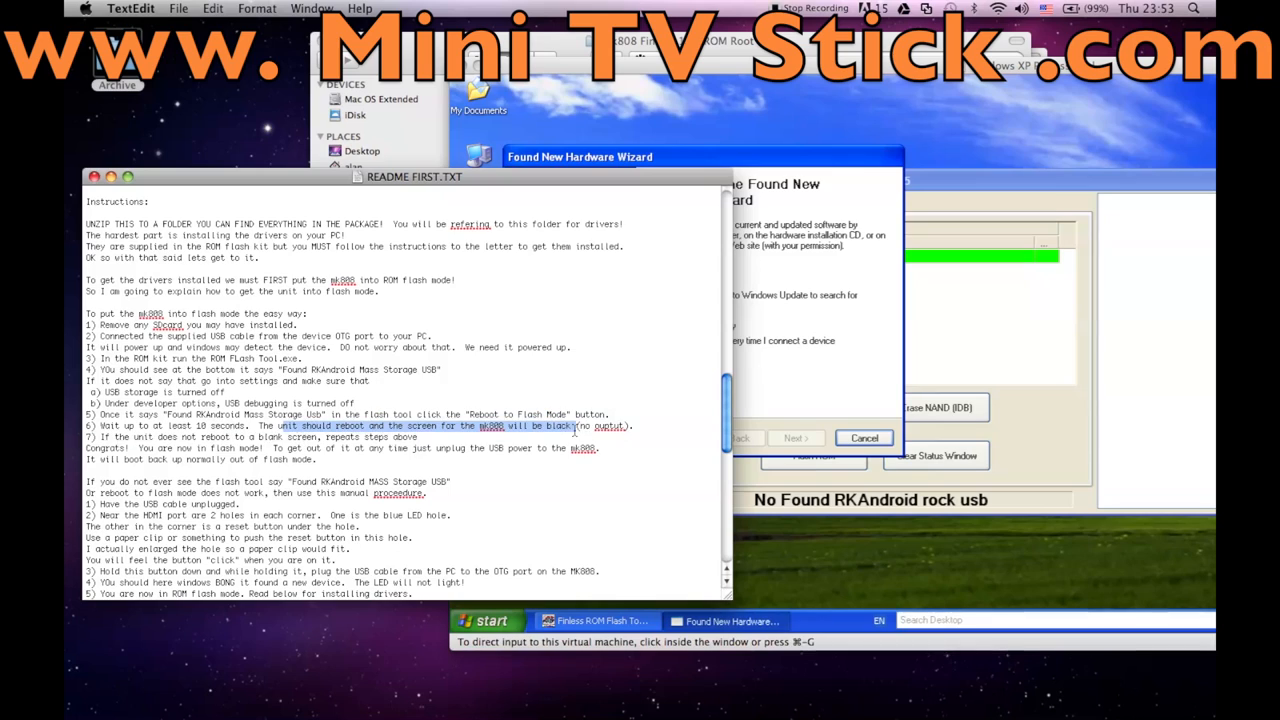
# - Check the stick listed as USB Device under Other devices in XP Device Manager
pyautogui.scroll(-3)
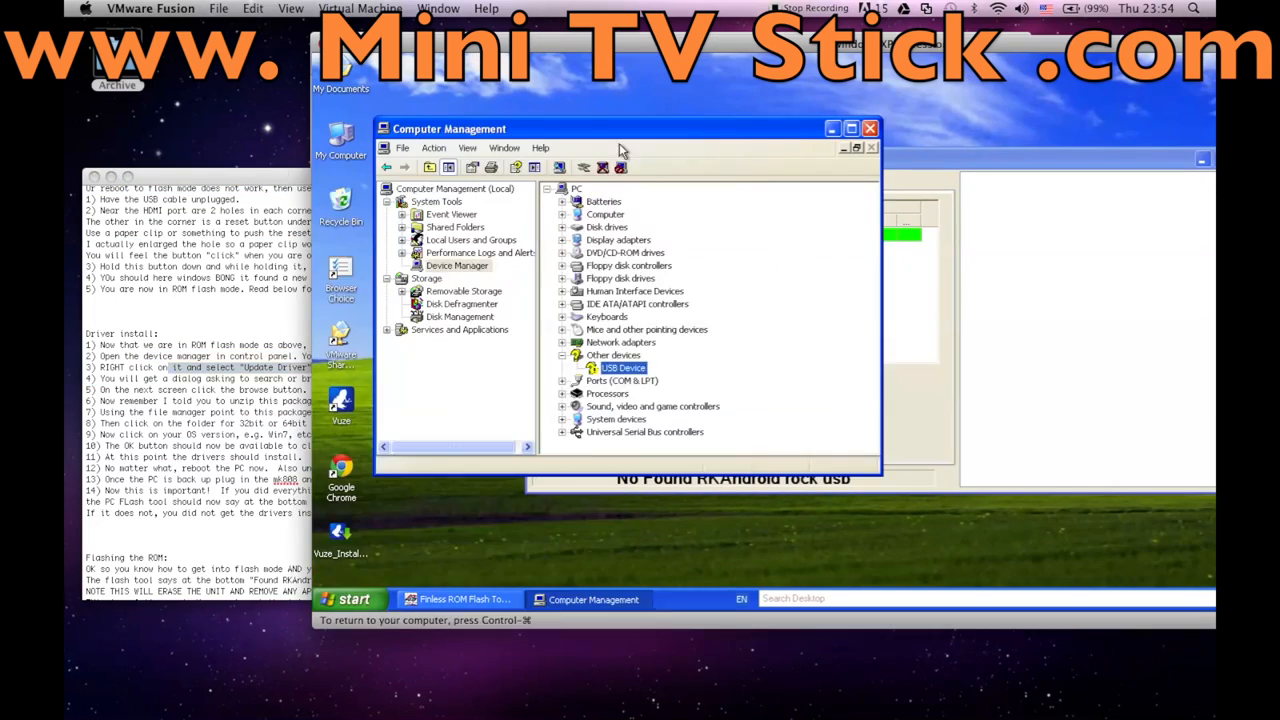
pyautogui.click(360, 8)
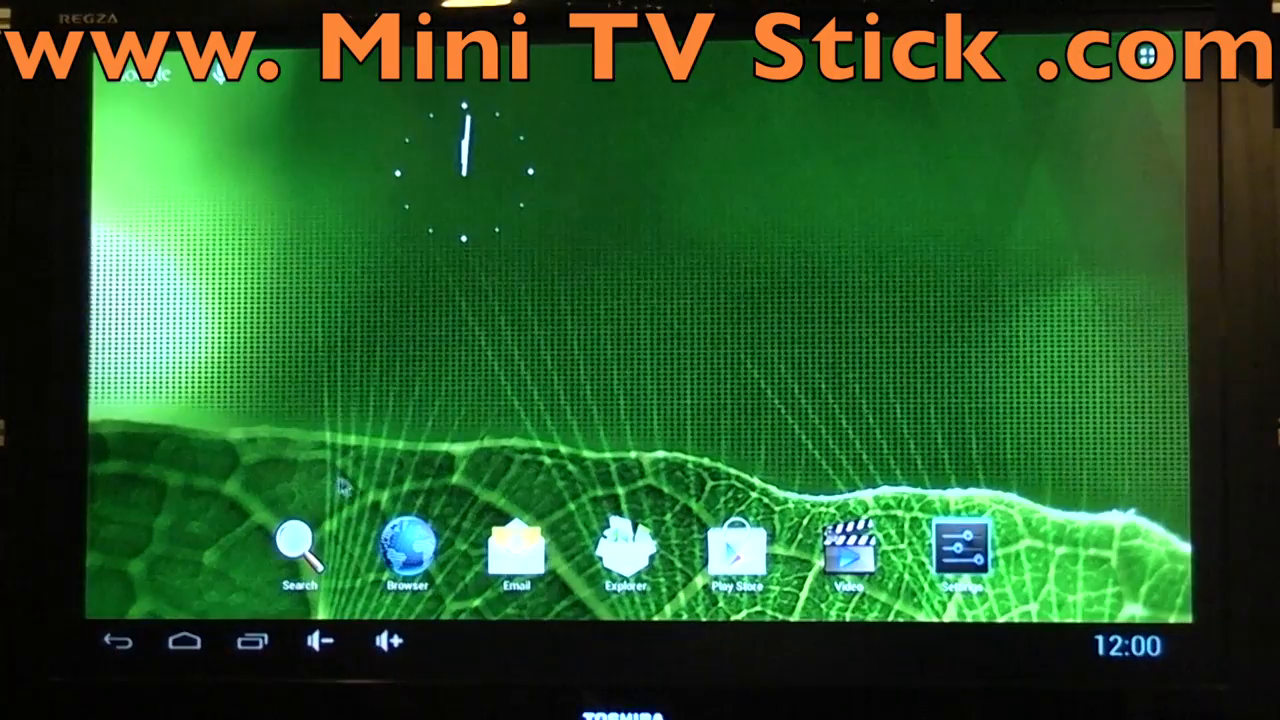
pyautogui.click(404, 550)
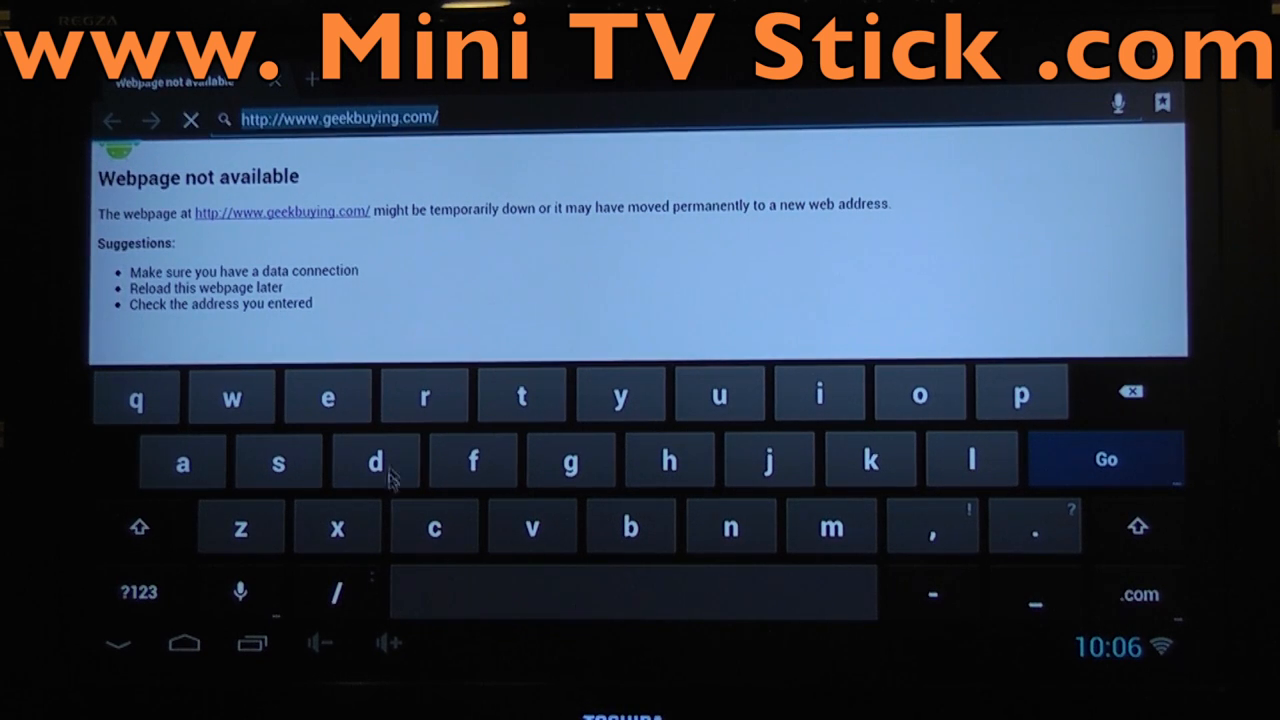
pyautogui.click(1104, 458)
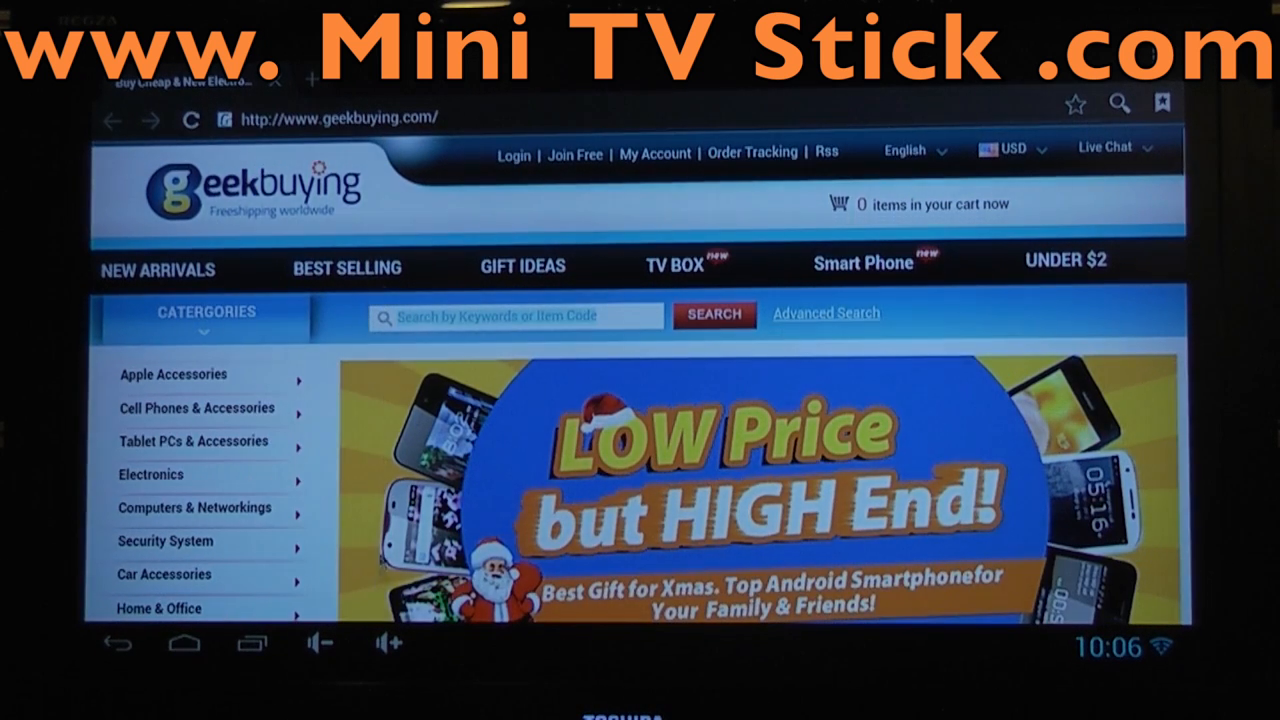
# - Scroll the geekbuying.com page down past Weekly Deals to the Featured Products listings
pyautogui.scroll(-3)
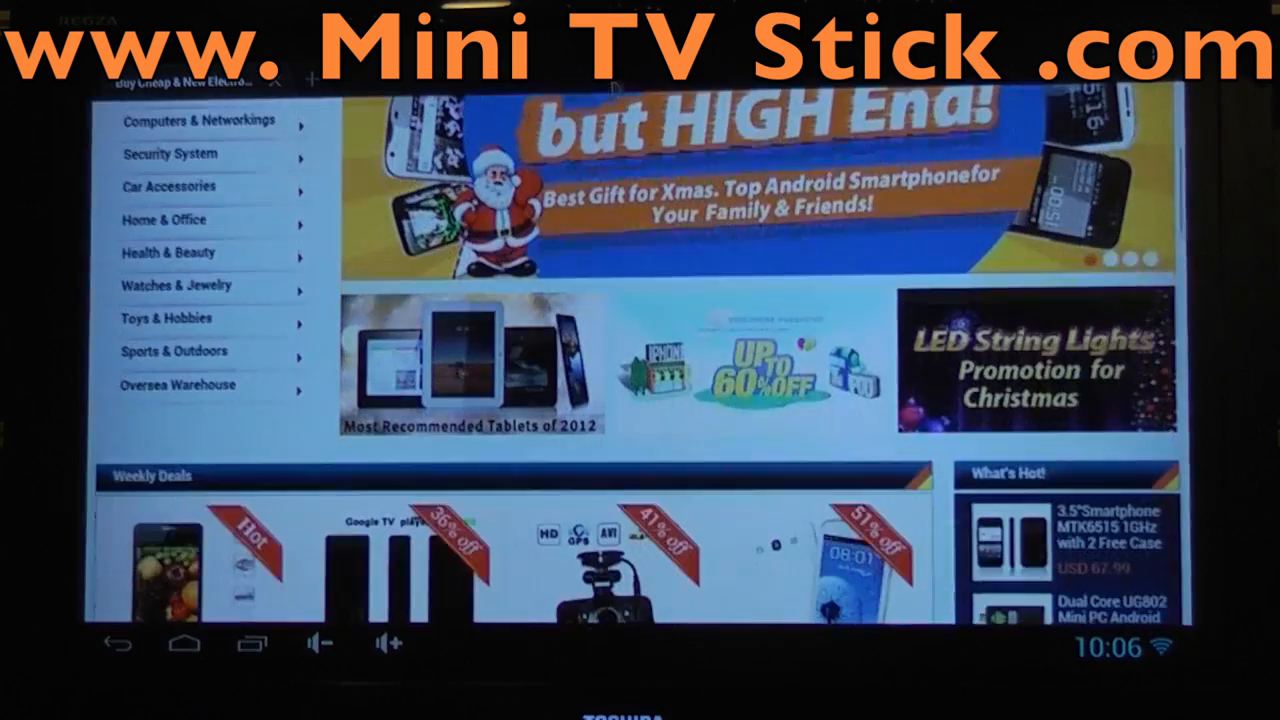
pyautogui.scroll(-3)
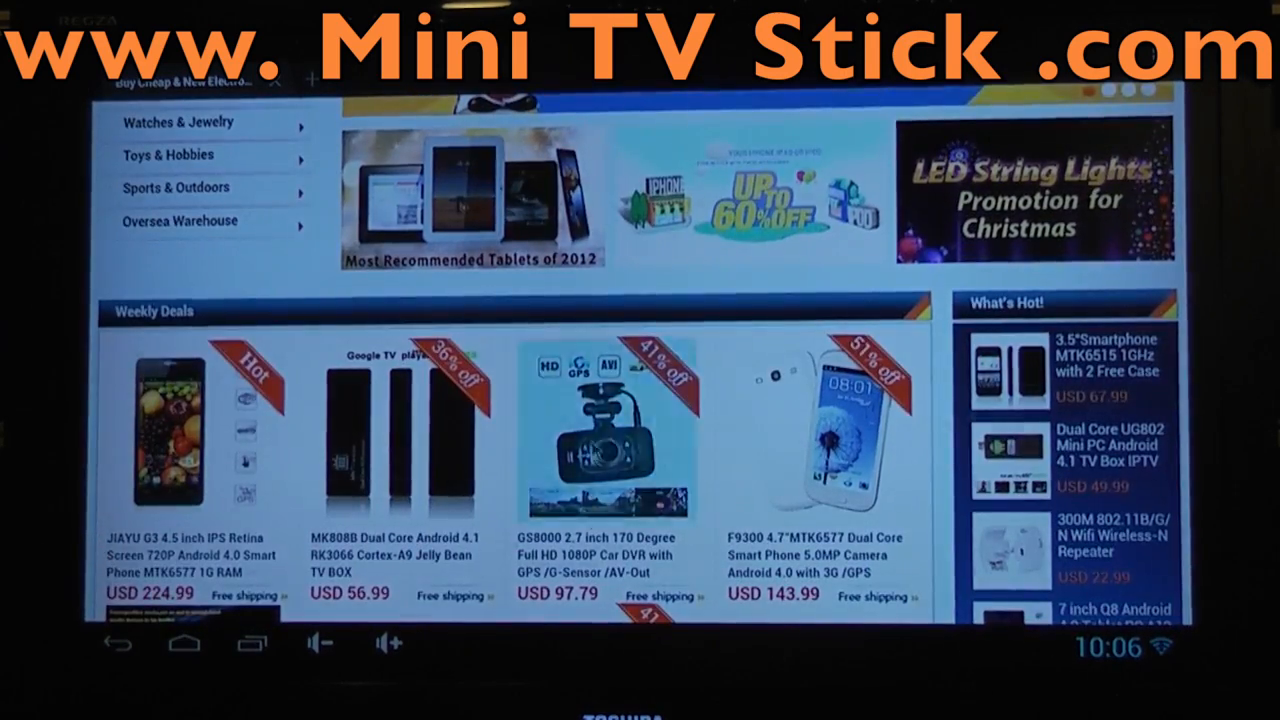
pyautogui.scroll(-3)
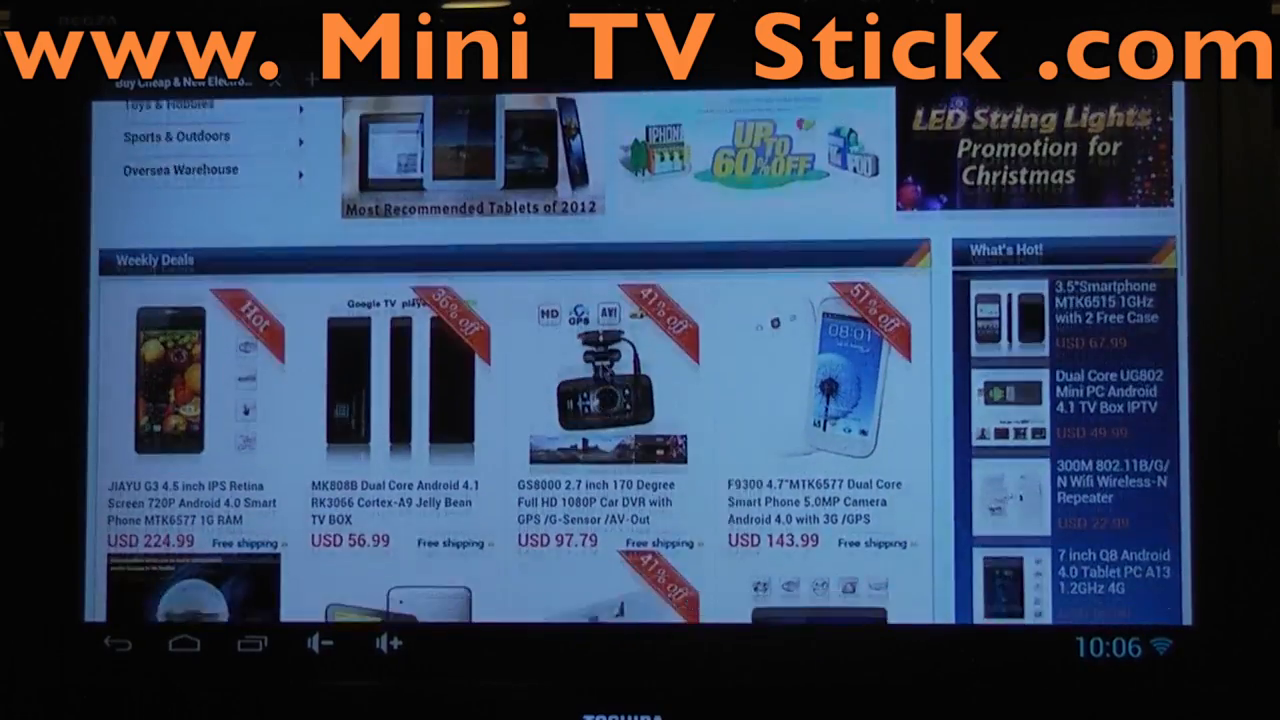
pyautogui.scroll(-3)
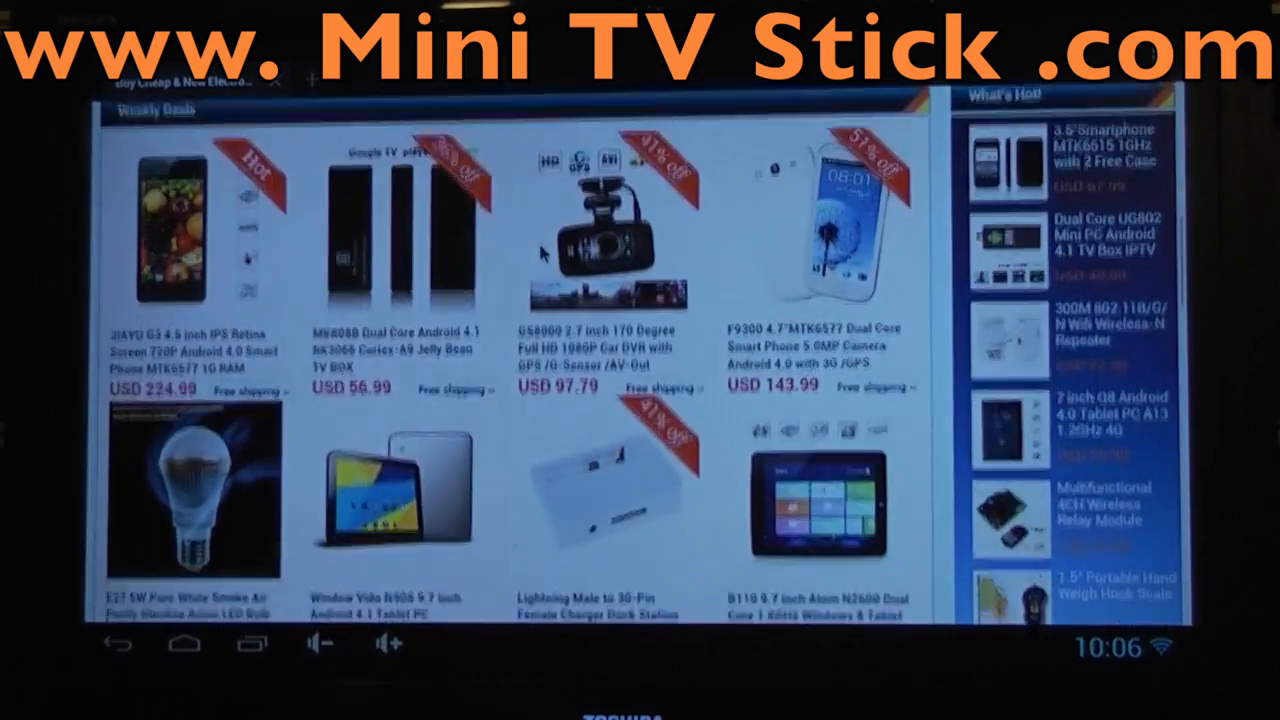
pyautogui.scroll(-3)
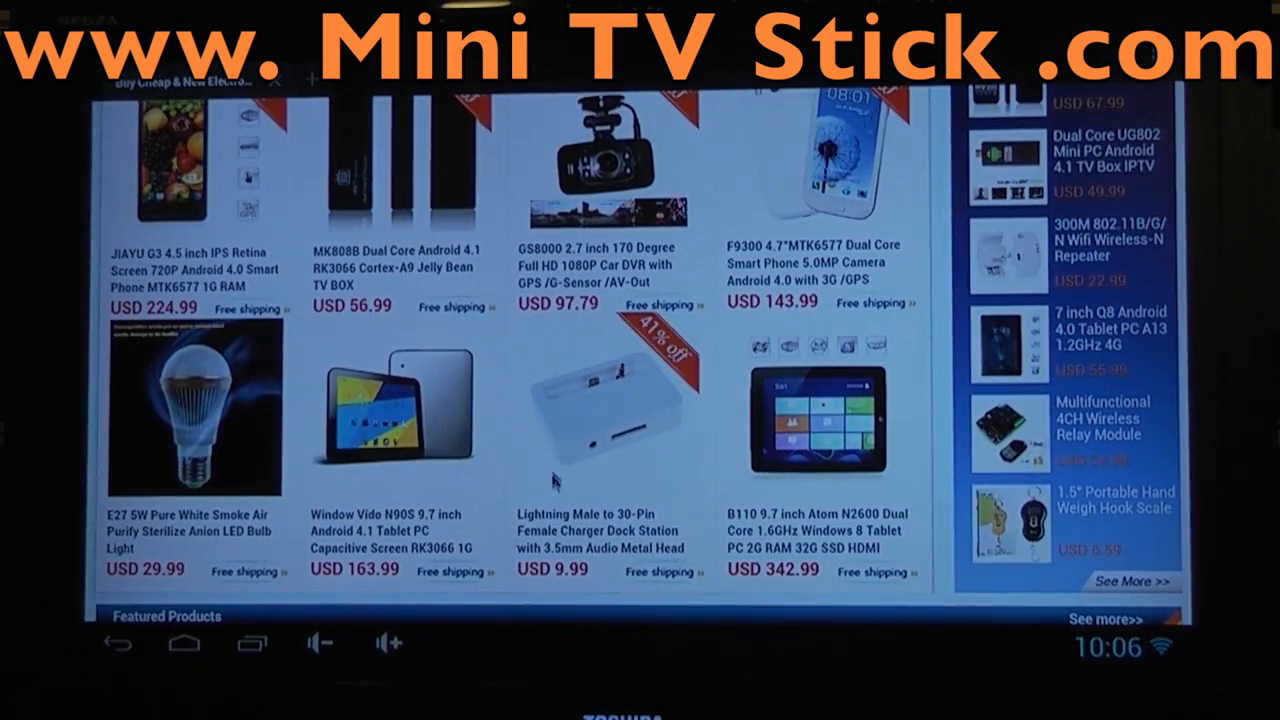
pyautogui.scroll(-3)
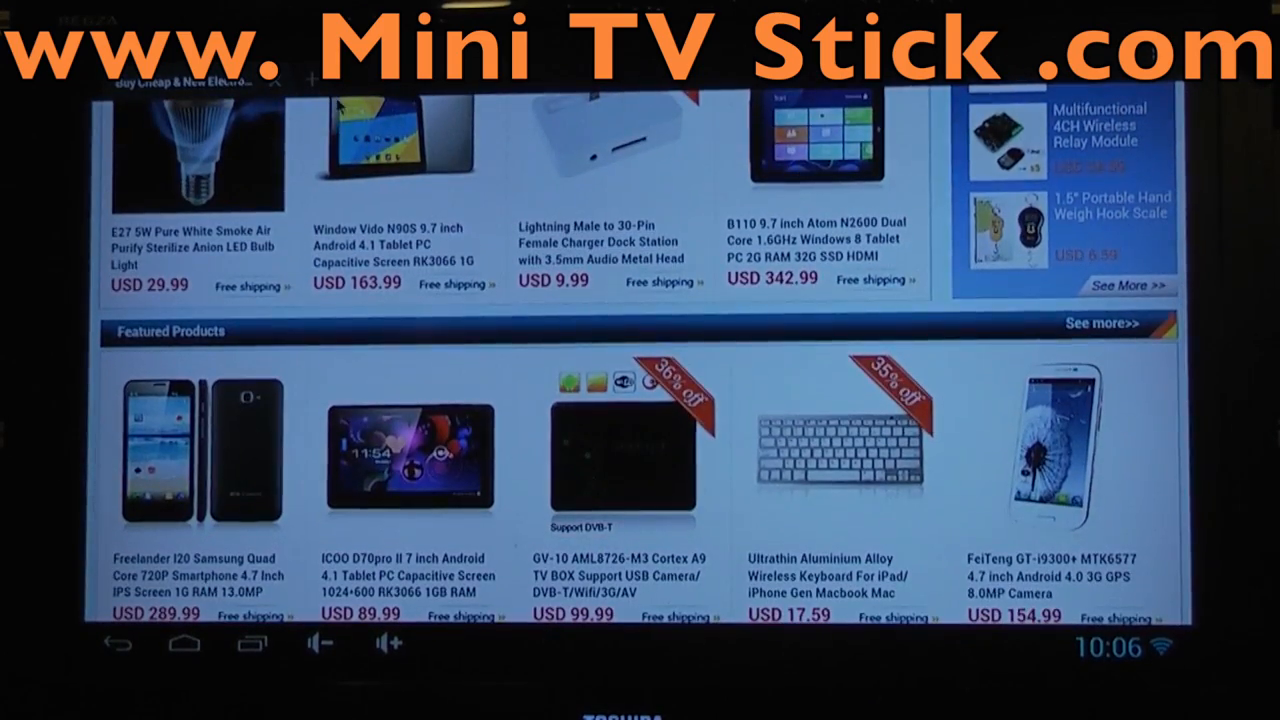